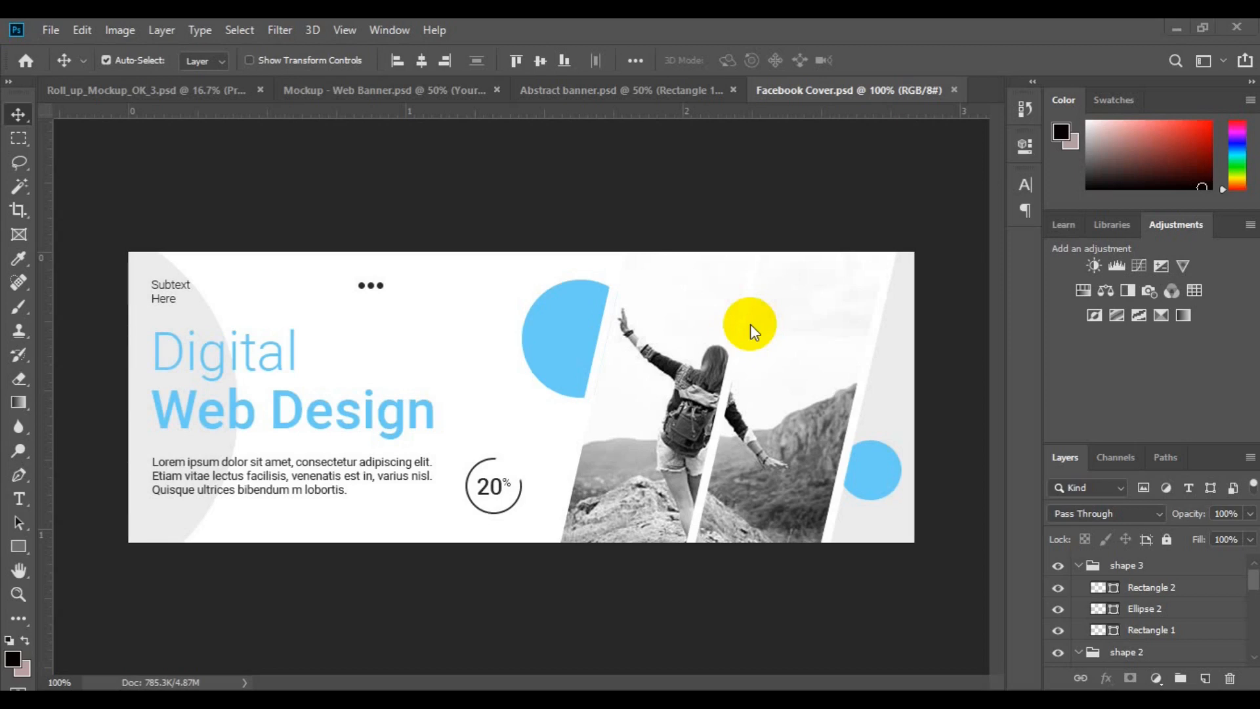
- Make the can drink.psd document active
{"action": "left_click", "coordinate": [852, 90]}
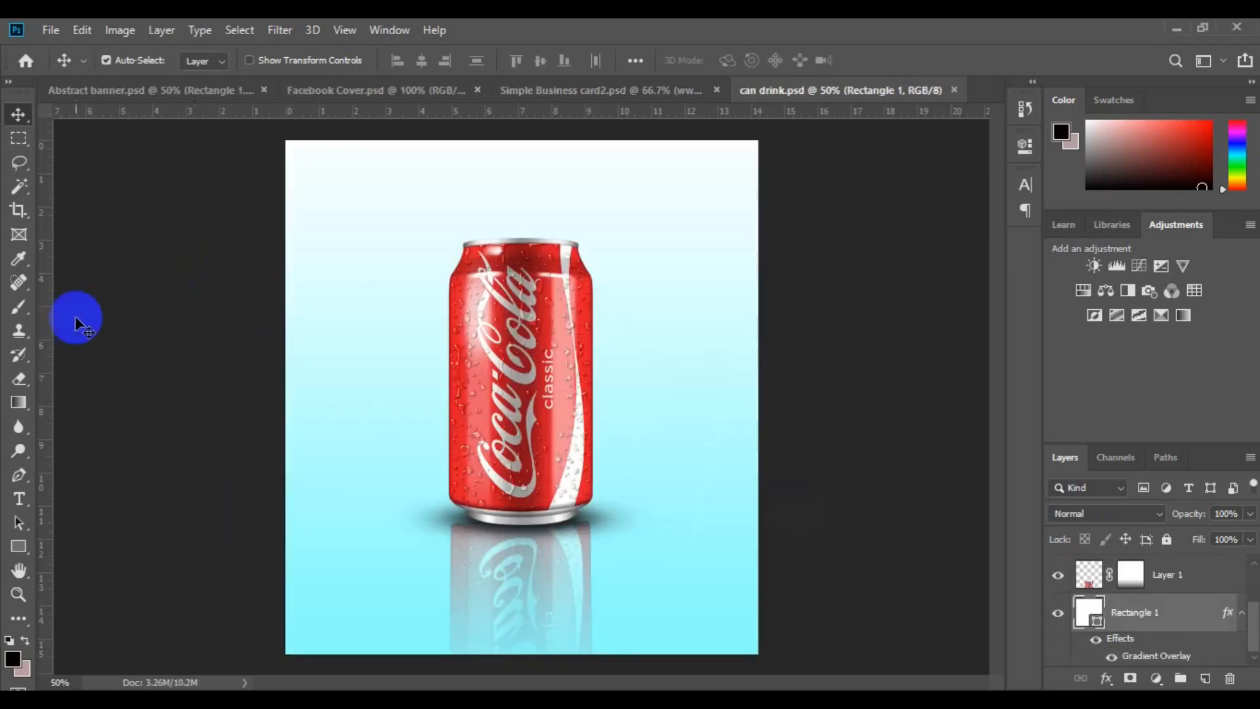
{"action": "mouse_move", "coordinate": [92, 100]}
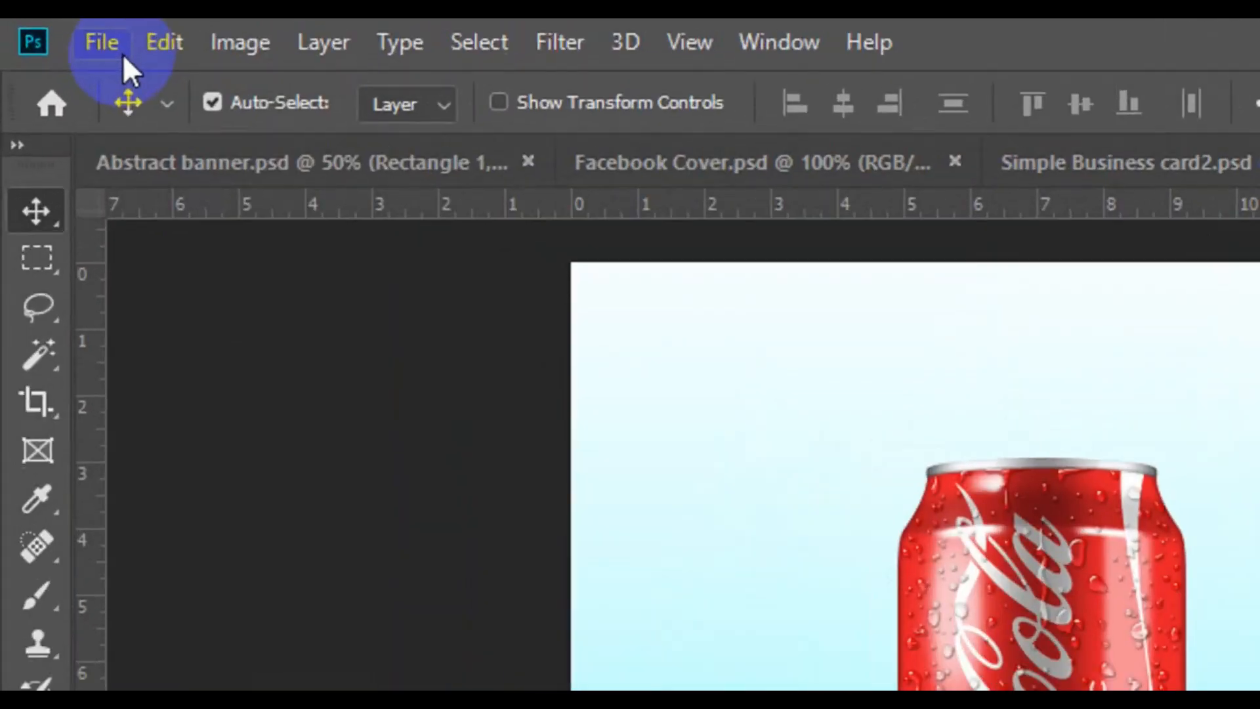
- Show the File menu commands to reach Automate > PDF Presentation
{"action": "left_click", "coordinate": [101, 42]}
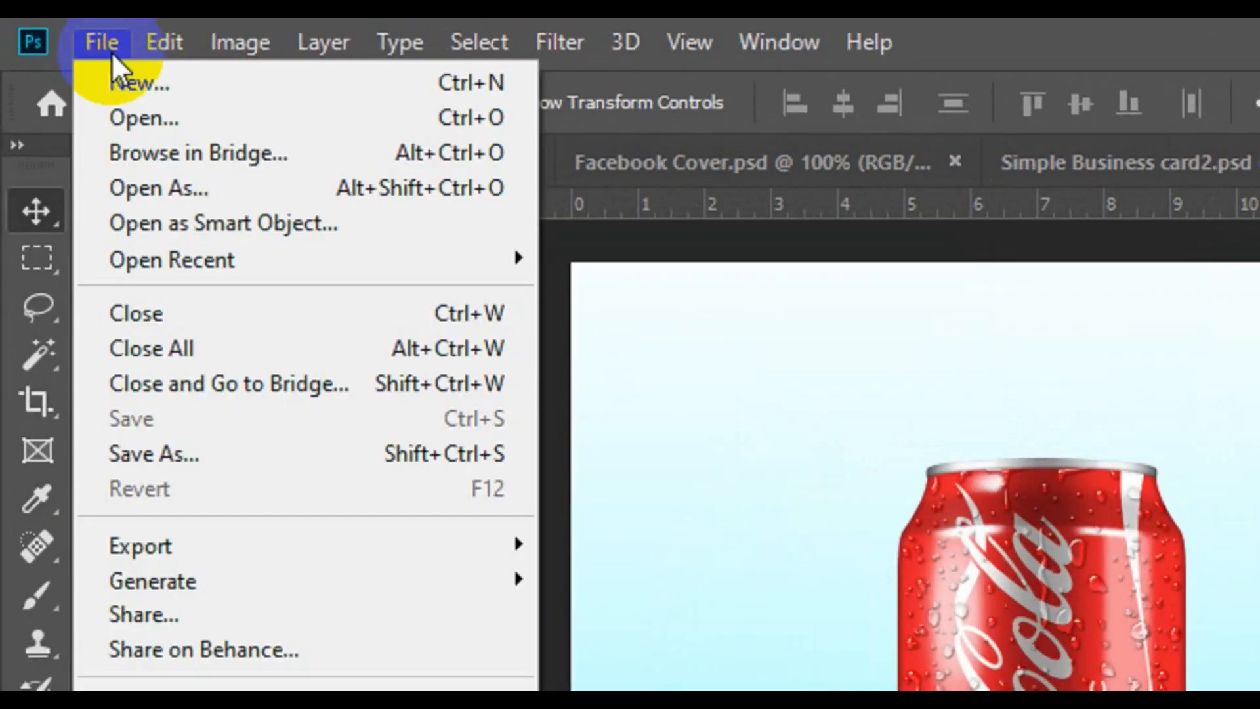
{"action": "mouse_move", "coordinate": [300, 547]}
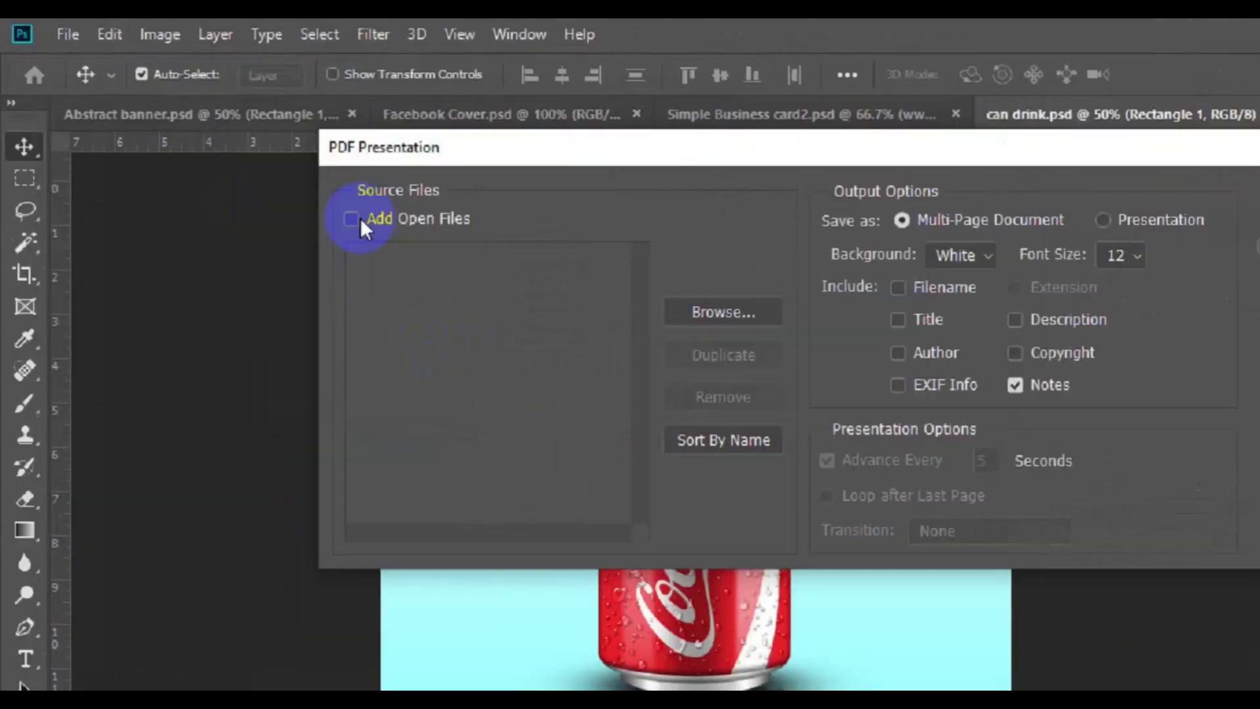
- Add all four open documents as PDF source files, keeping Multi-Page Document
{"action": "left_click", "coordinate": [352, 218]}
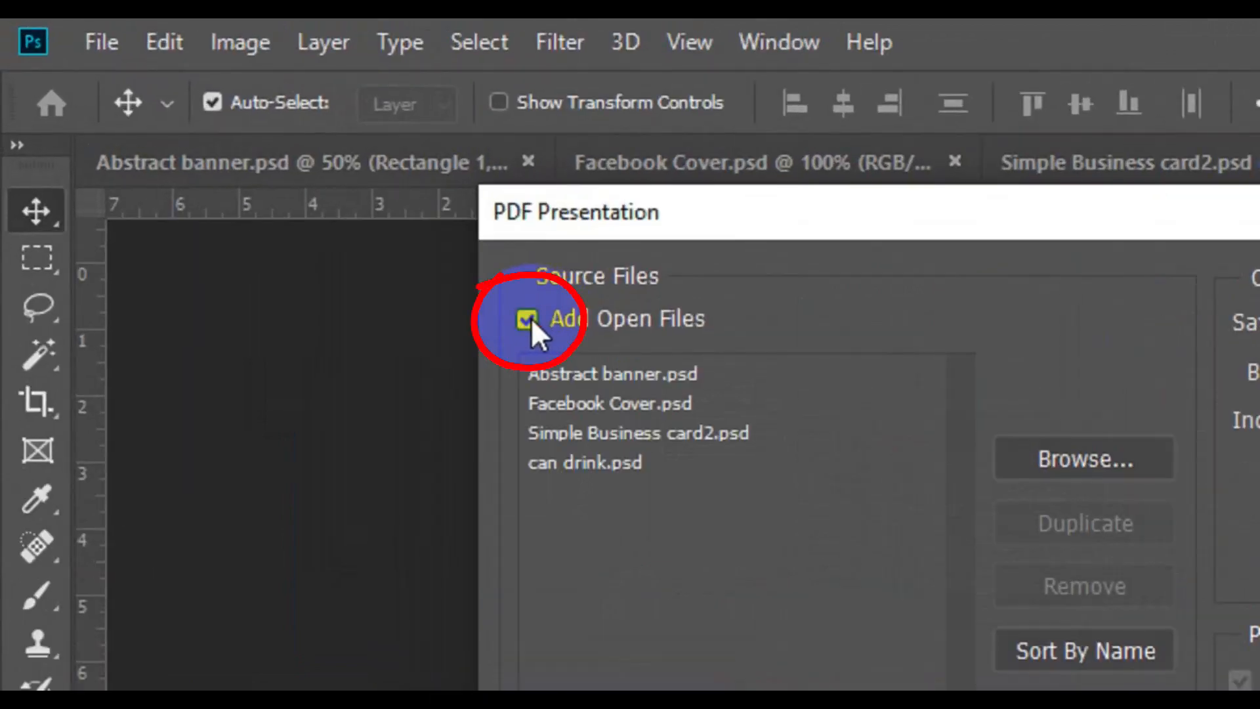
{"action": "mouse_move", "coordinate": [535, 339]}
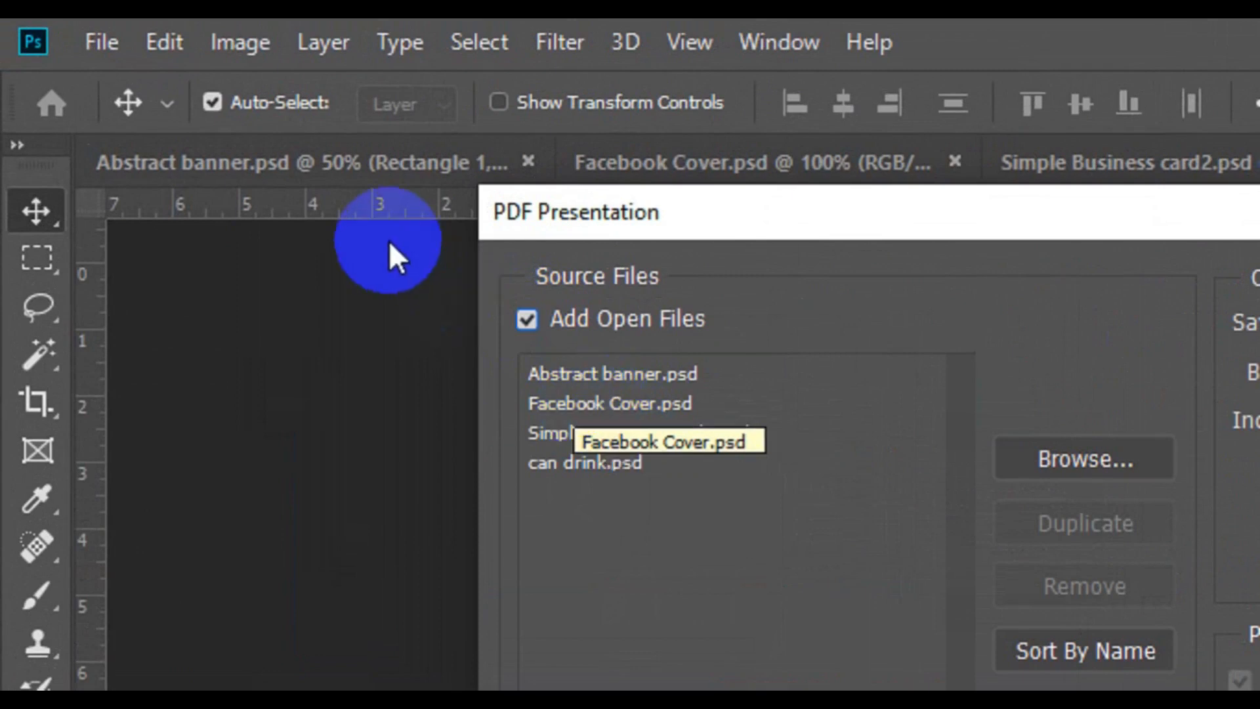
{"action": "mouse_move", "coordinate": [668, 522]}
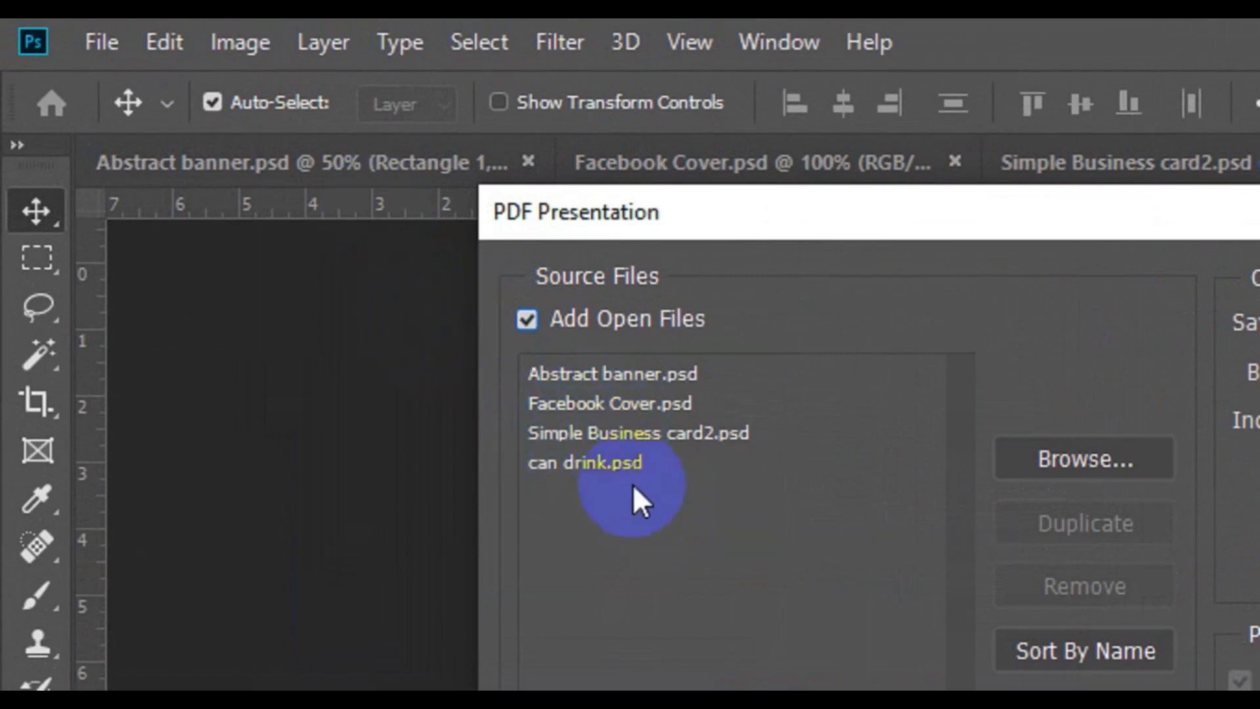
{"action": "mouse_move", "coordinate": [670, 551]}
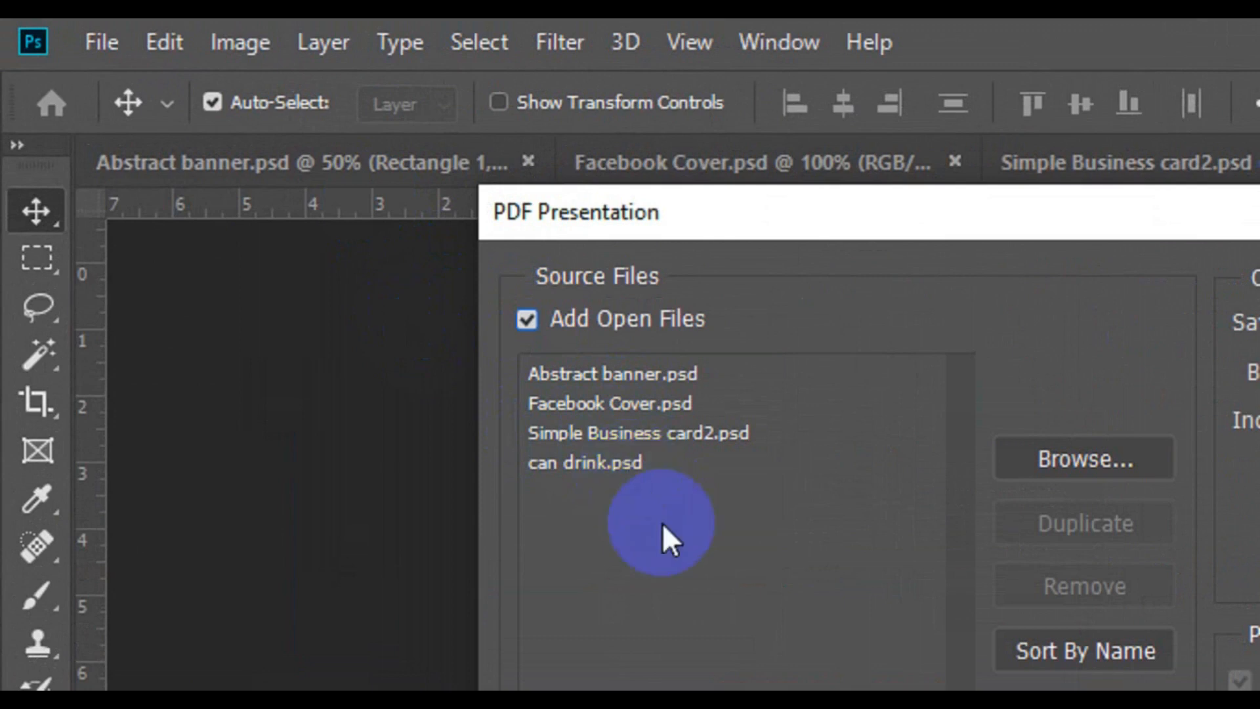
{"action": "mouse_move", "coordinate": [667, 543]}
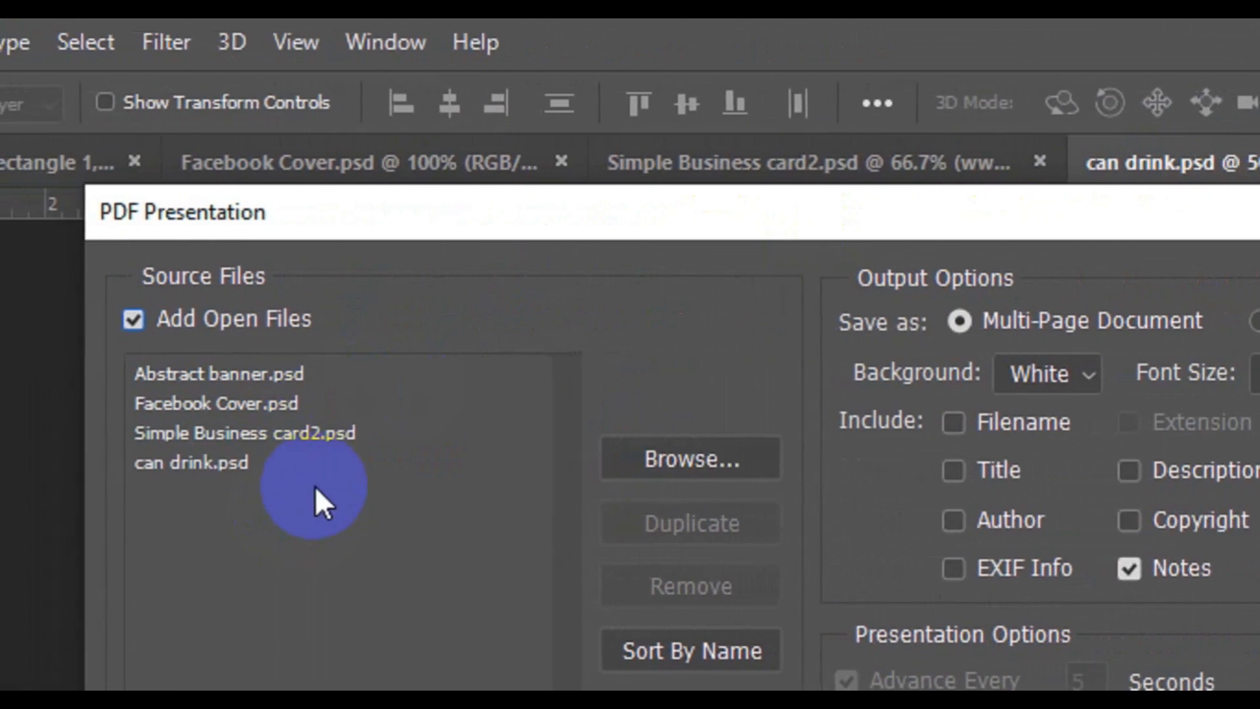
{"action": "left_click", "coordinate": [939, 291]}
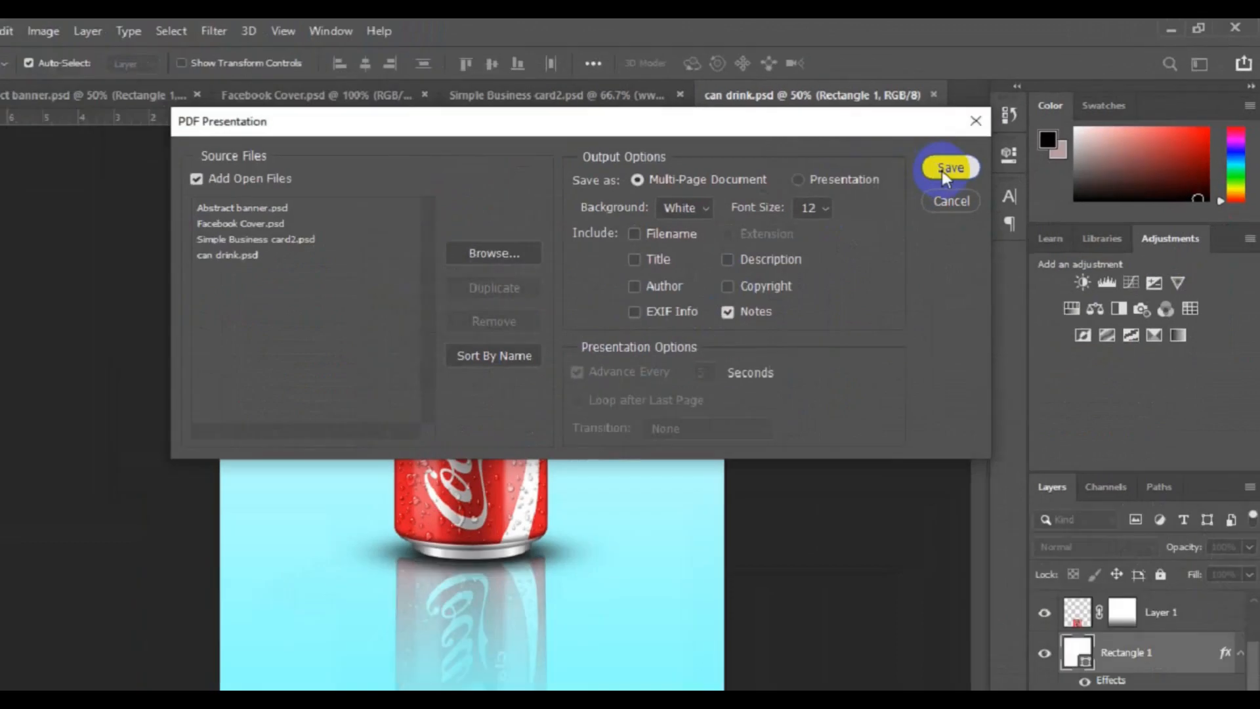
- Save the combined PDF to the Desktop as 'PSD TO PDF PRINT TEMPLATE'
{"action": "left_click", "coordinate": [950, 168]}
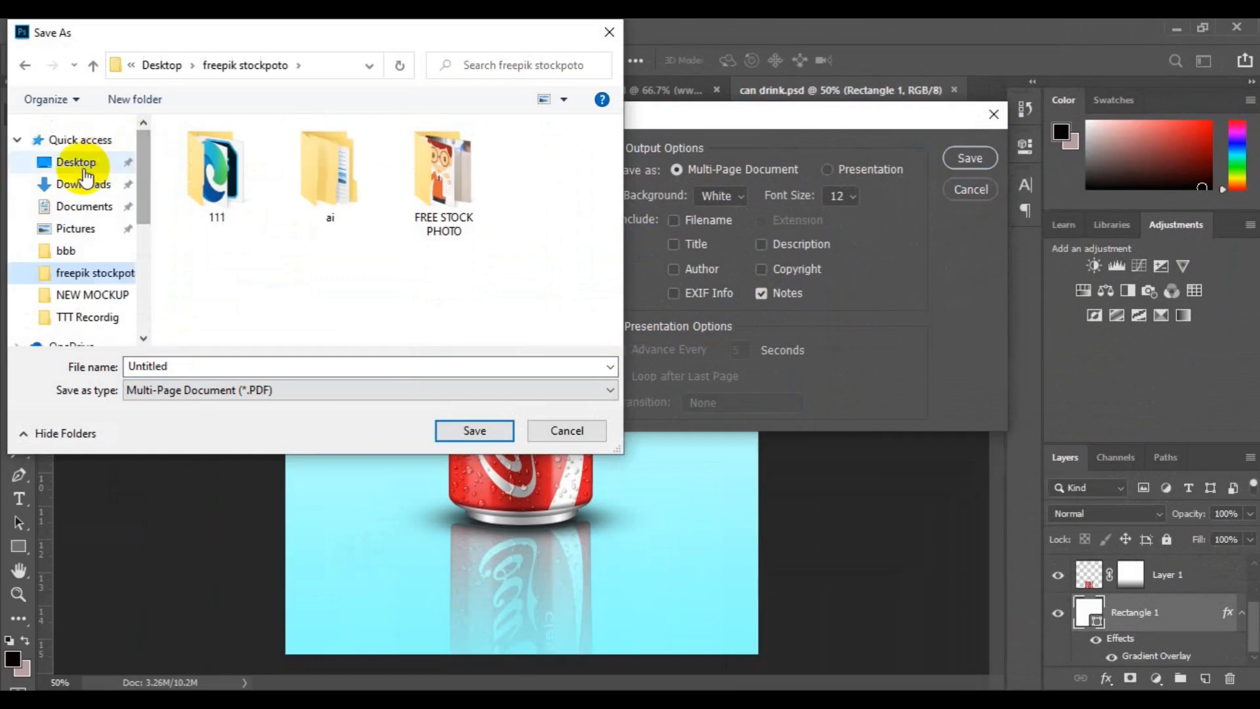
{"action": "left_click", "coordinate": [76, 163]}
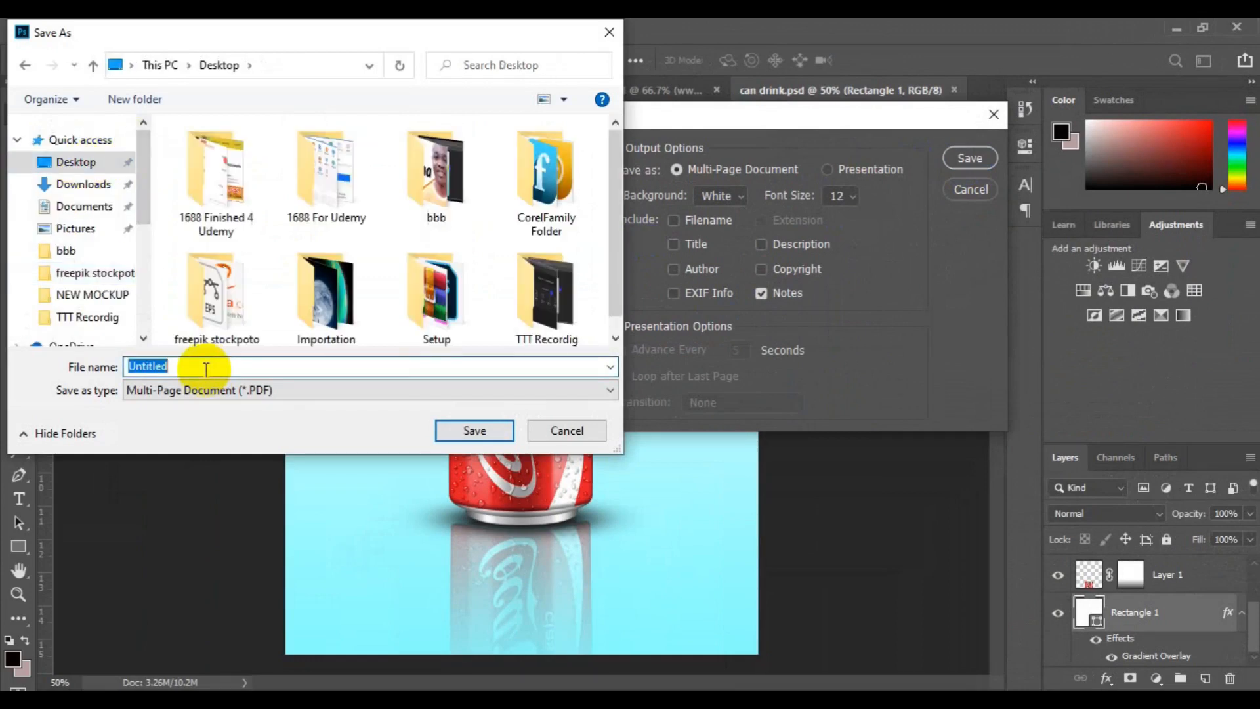
{"action": "type", "text": "P"}
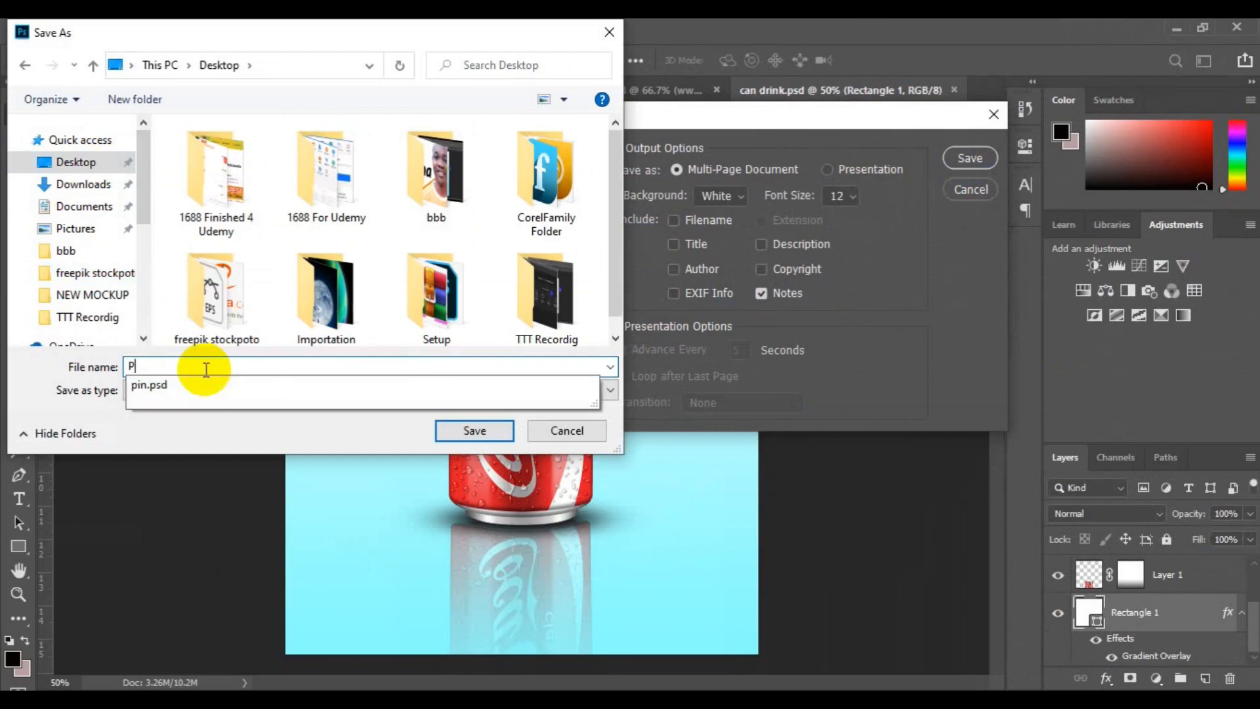
{"action": "type", "text": "SD TO"}
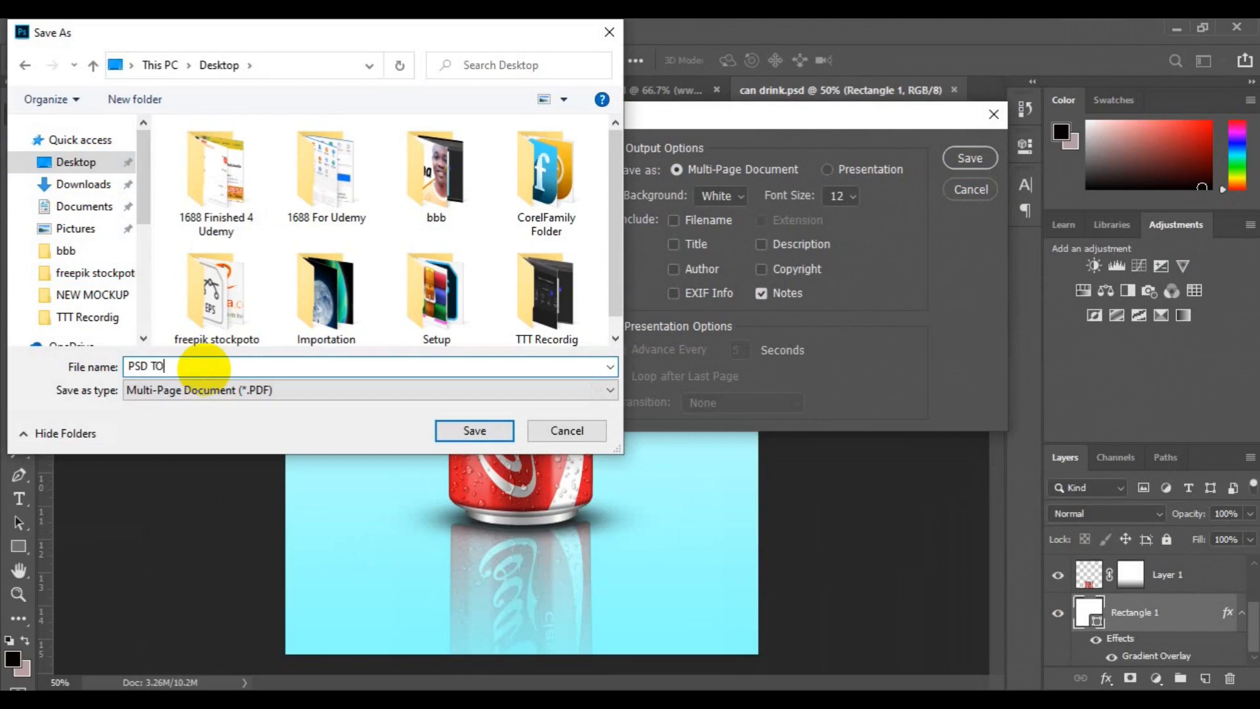
{"action": "type", "text": "PDF PR"}
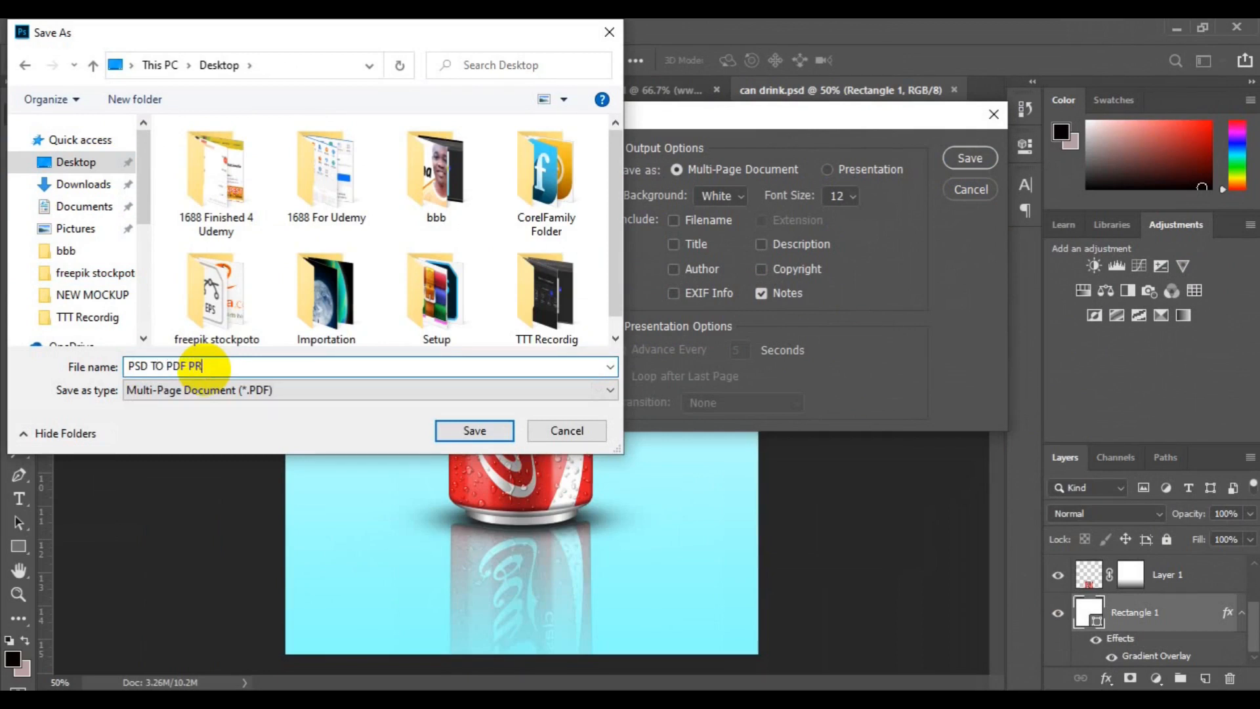
{"action": "type", "text": "INT"}
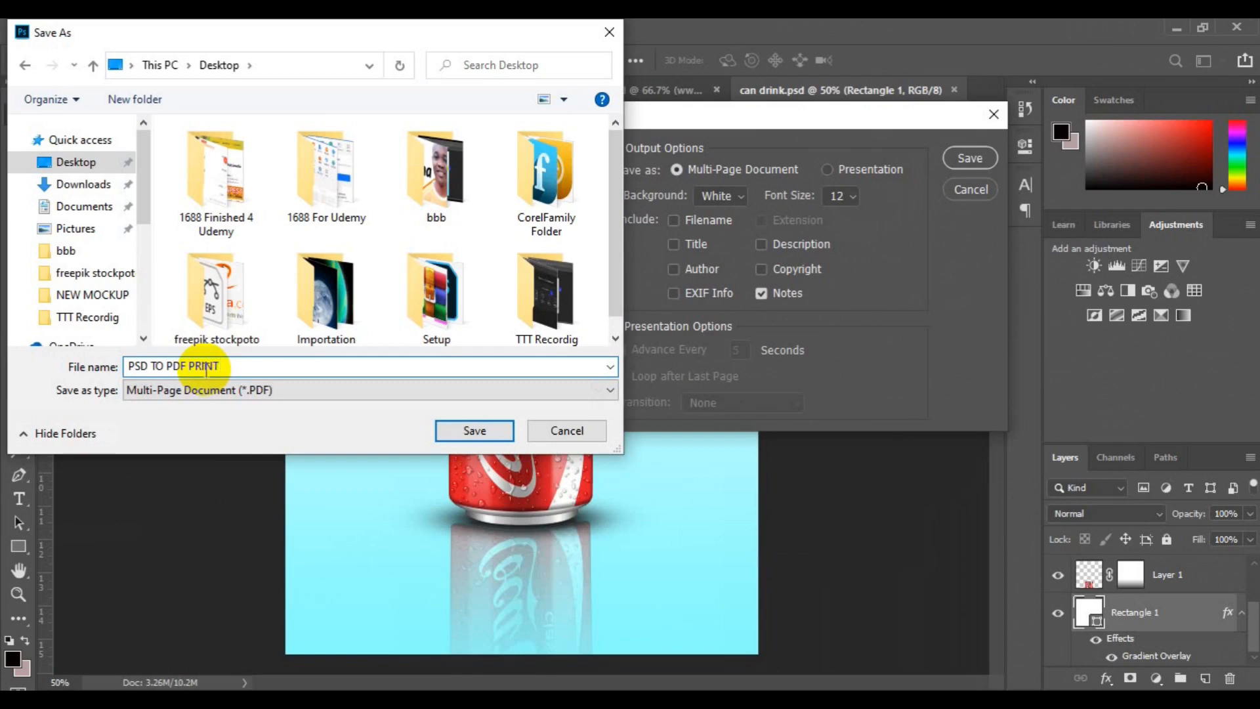
{"action": "type", "text": "TEMPLA"}
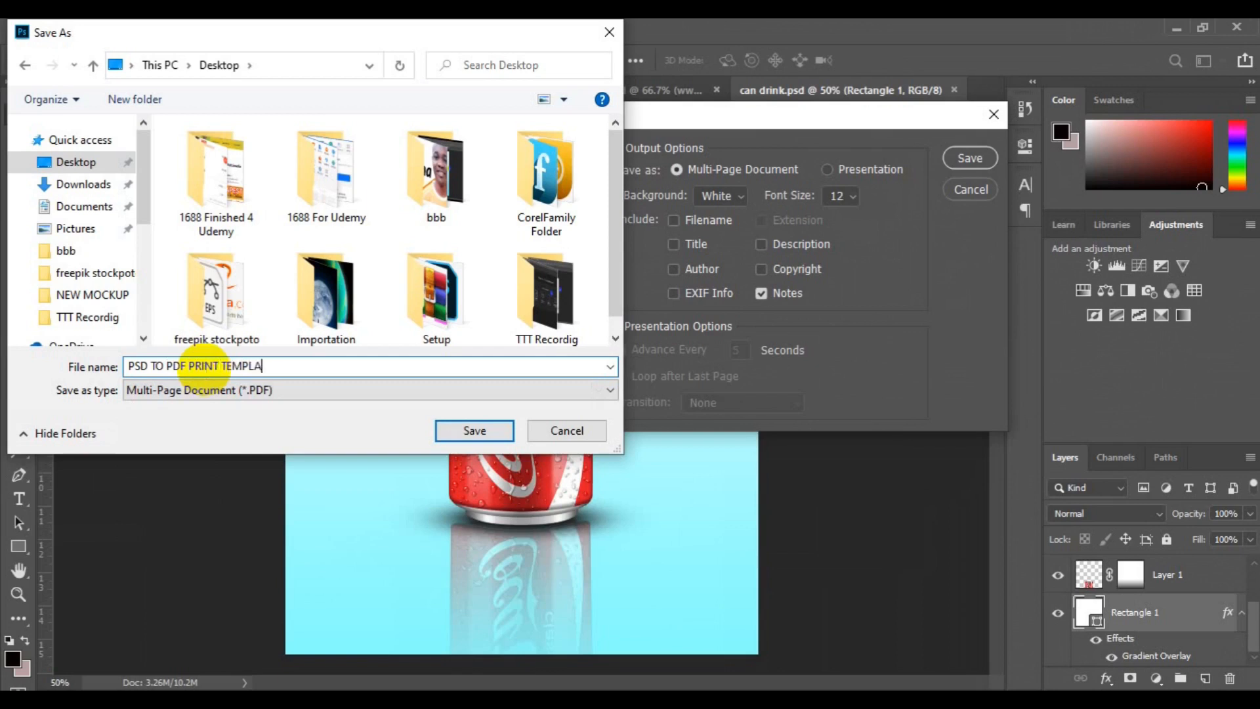
{"action": "type", "text": "TE"}
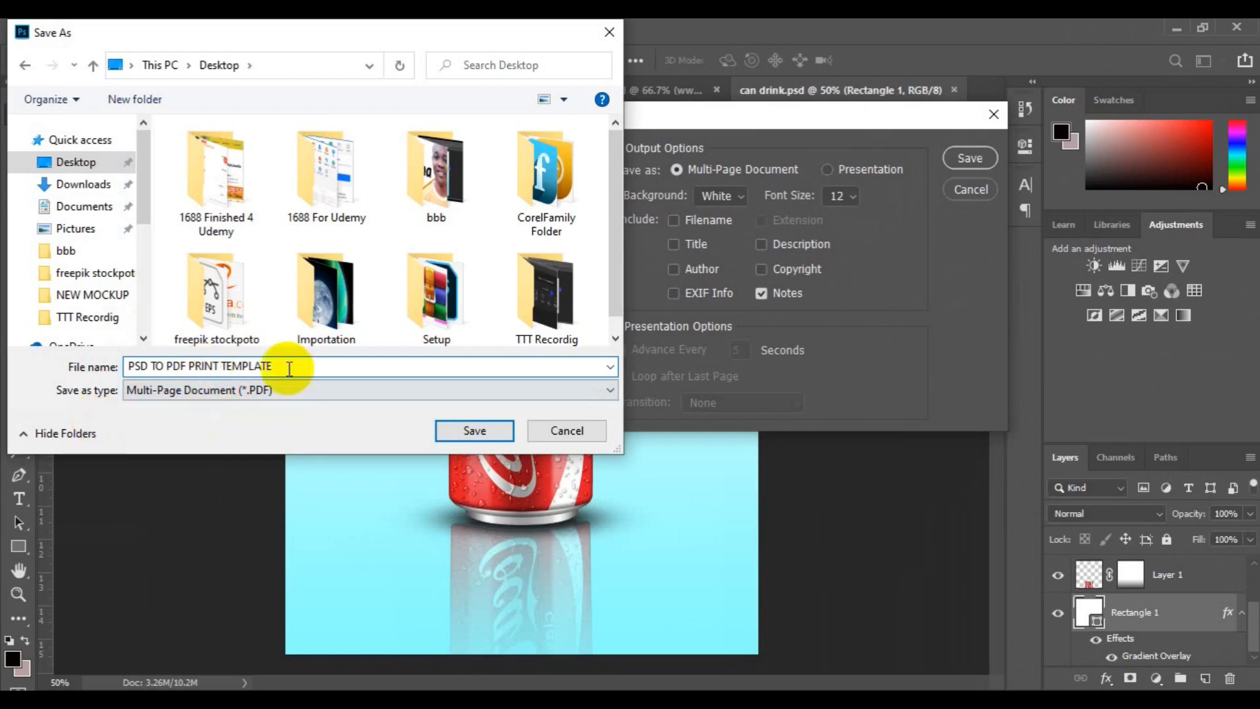
{"action": "left_click", "coordinate": [474, 431]}
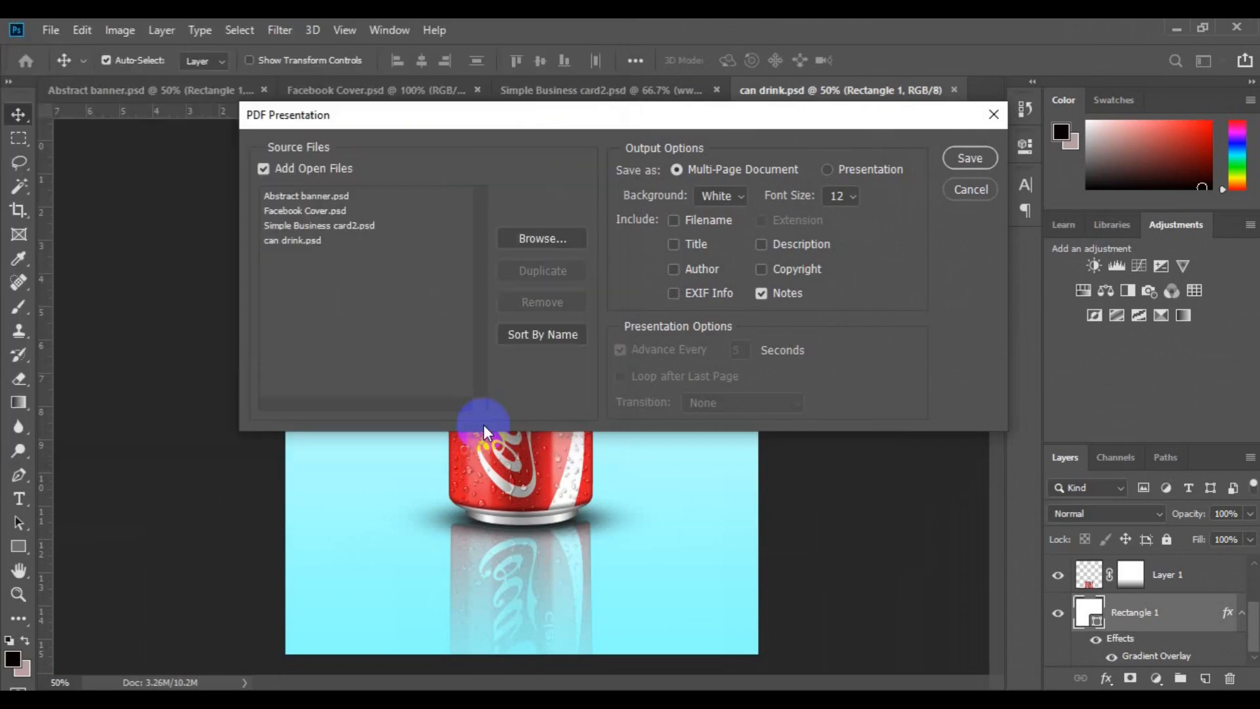
- Write the PDF with the High Quality Print preset and Acrobat 5 (PDF 1.4) compatibility
{"action": "left_click", "coordinate": [970, 157]}
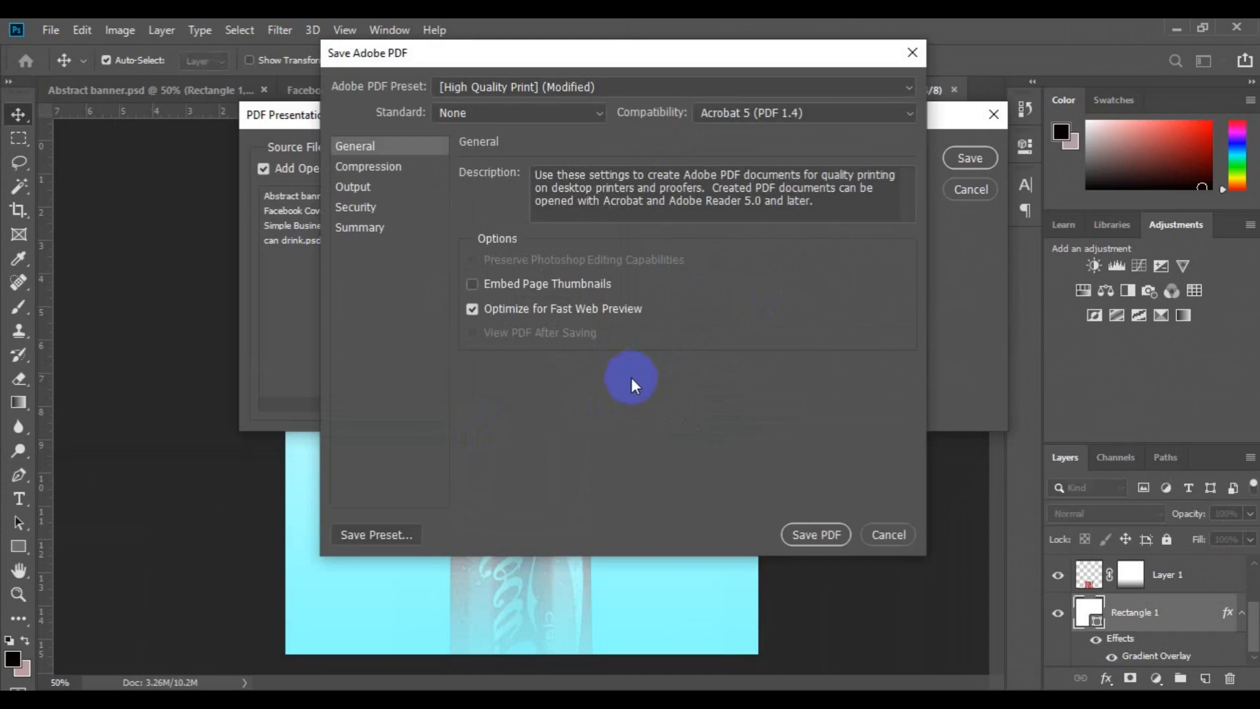
{"action": "left_click", "coordinate": [905, 87]}
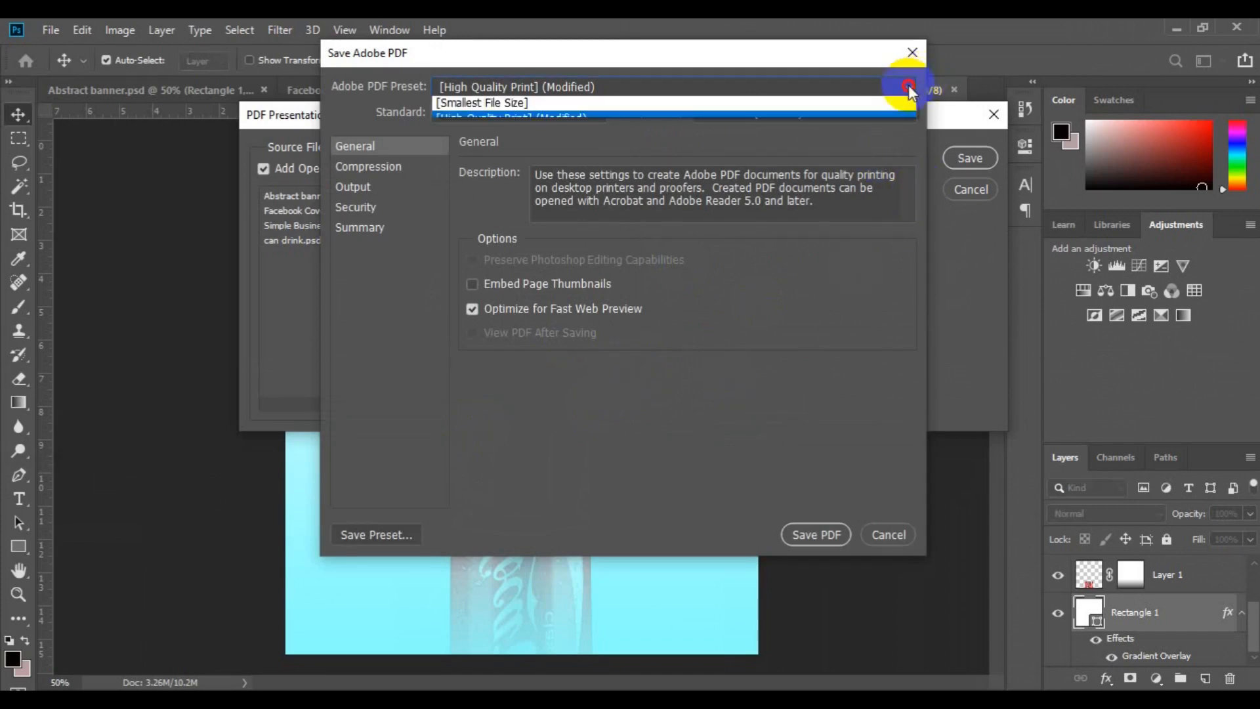
{"action": "left_click", "coordinate": [903, 84]}
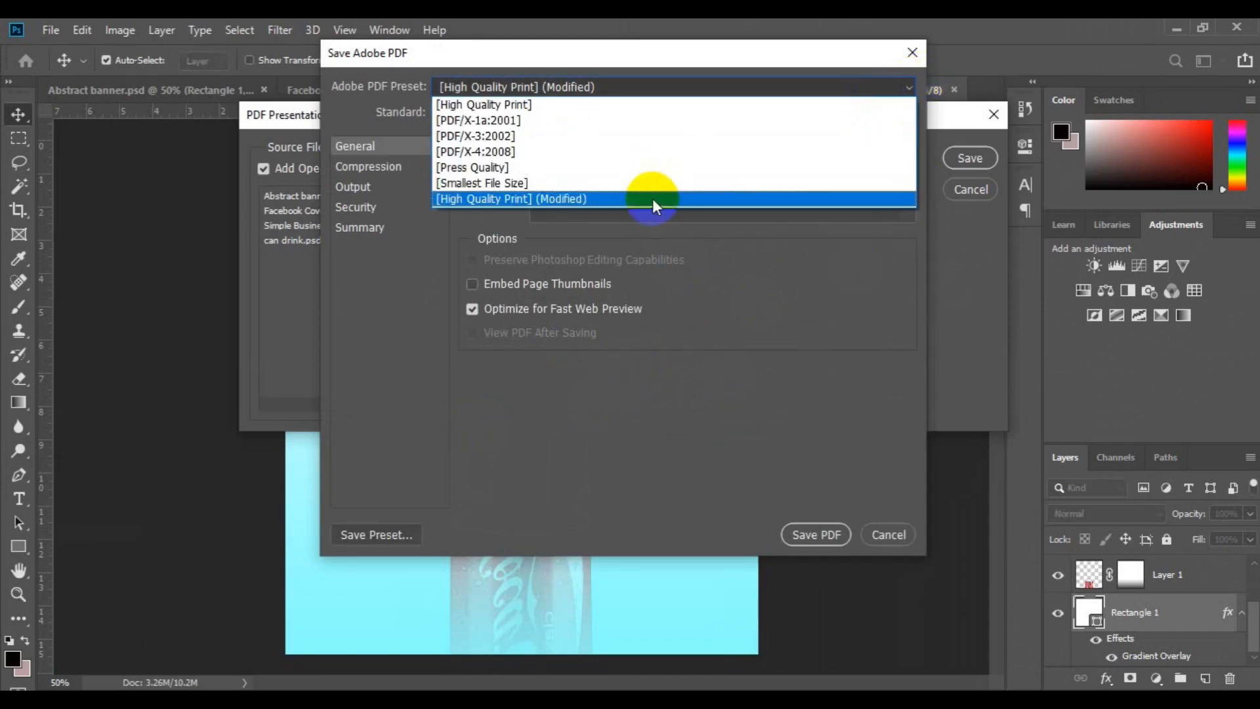
{"action": "left_click", "coordinate": [511, 198]}
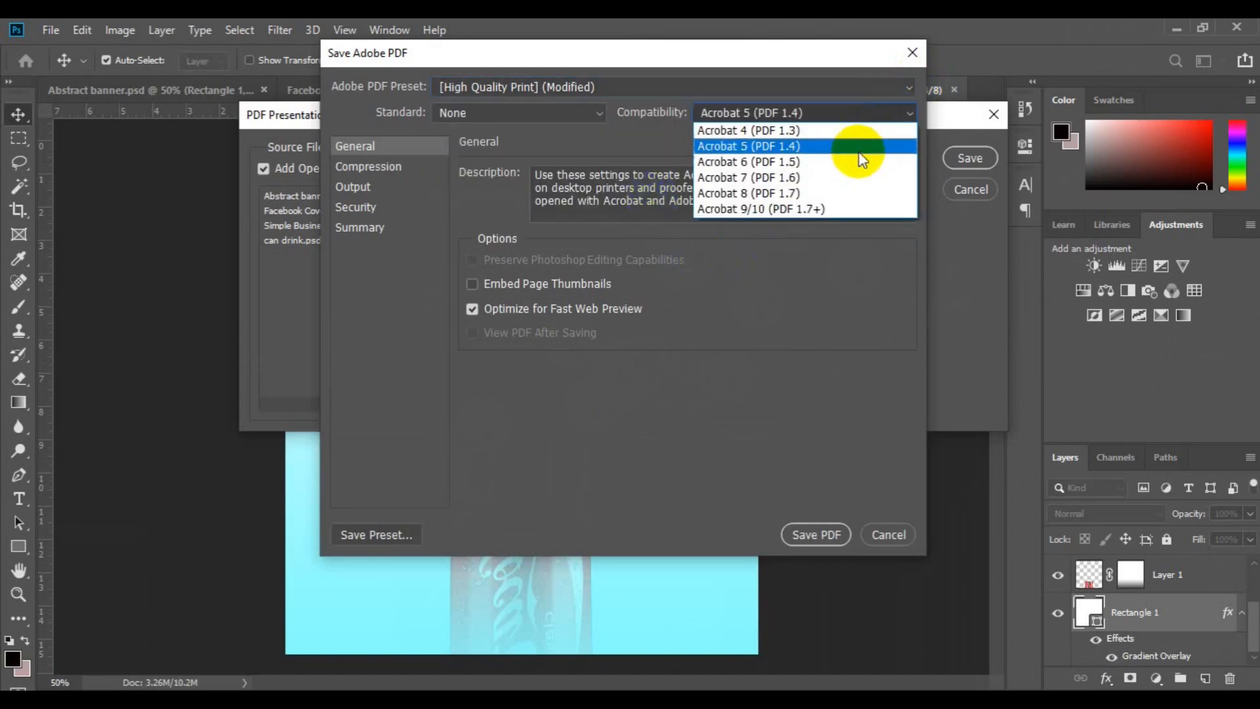
{"action": "left_click", "coordinate": [747, 146]}
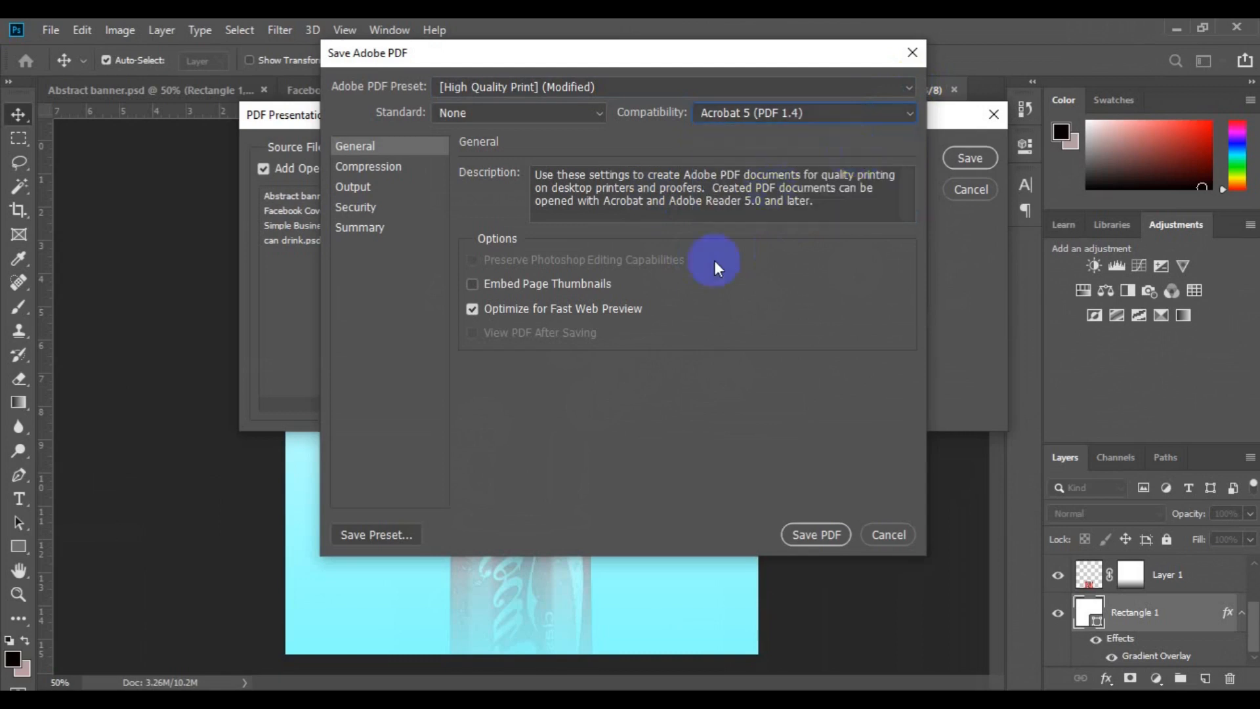
{"action": "mouse_move", "coordinate": [740, 515]}
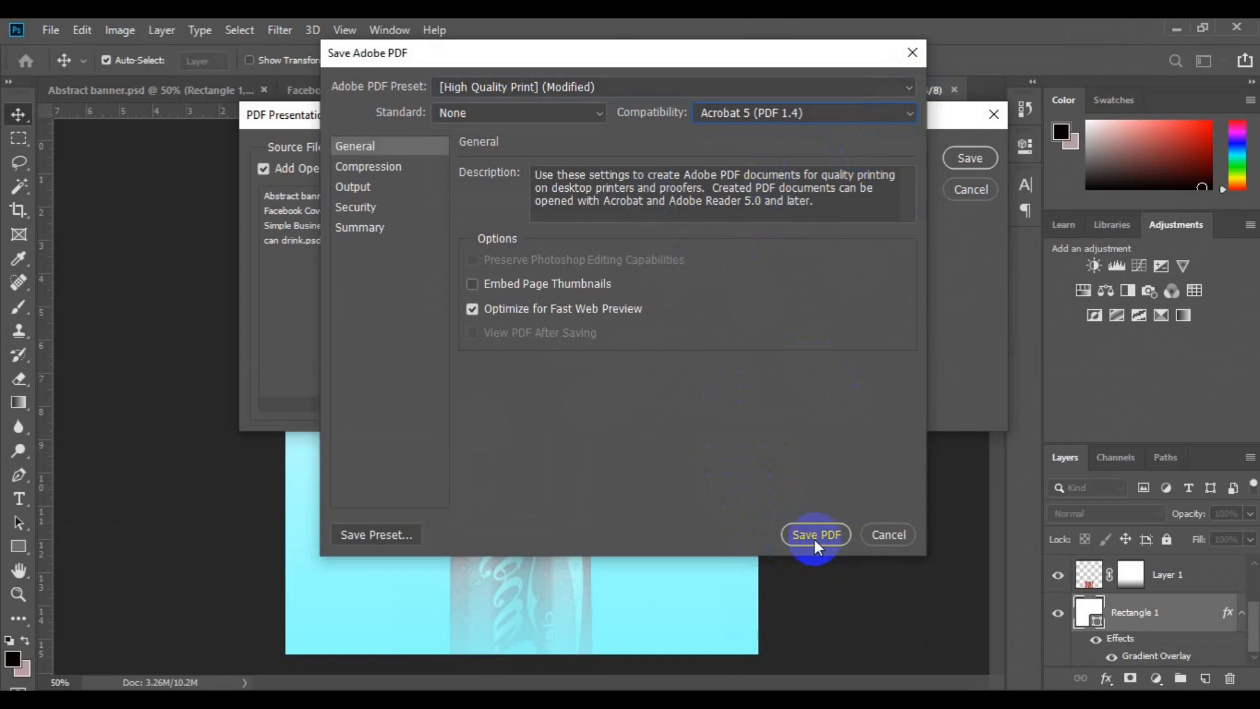
{"action": "left_click", "coordinate": [816, 534]}
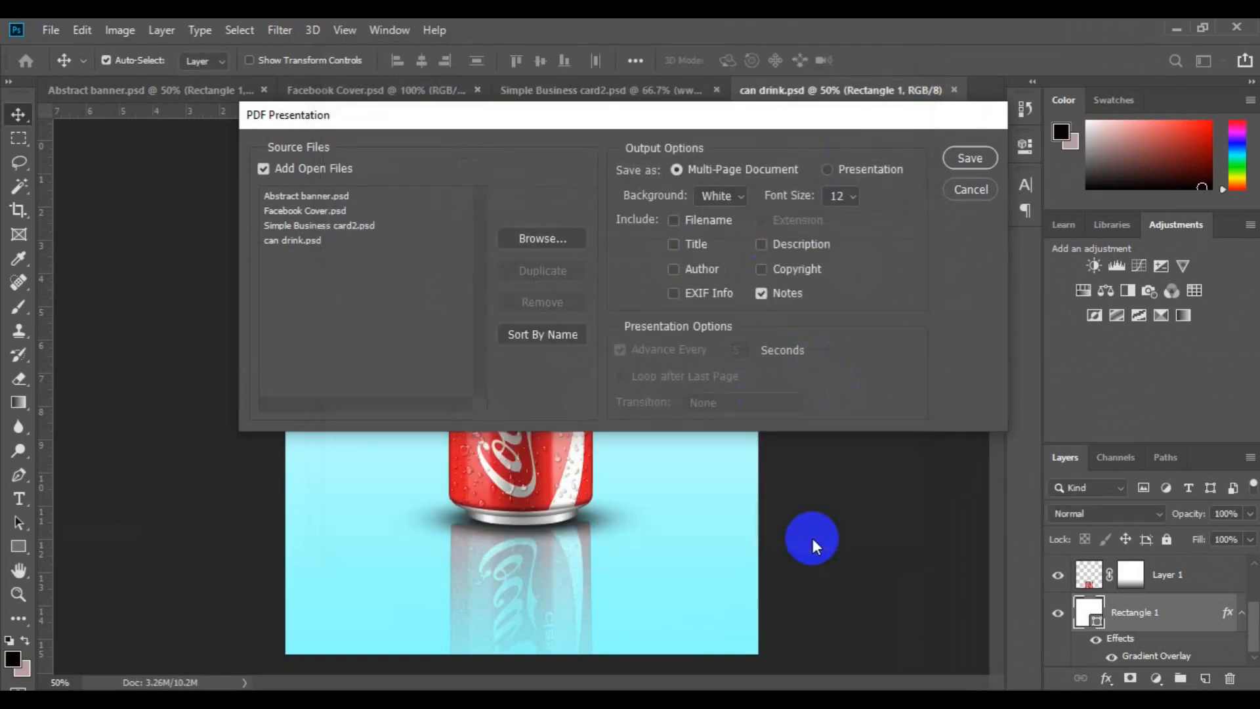
{"action": "left_click", "coordinate": [970, 189]}
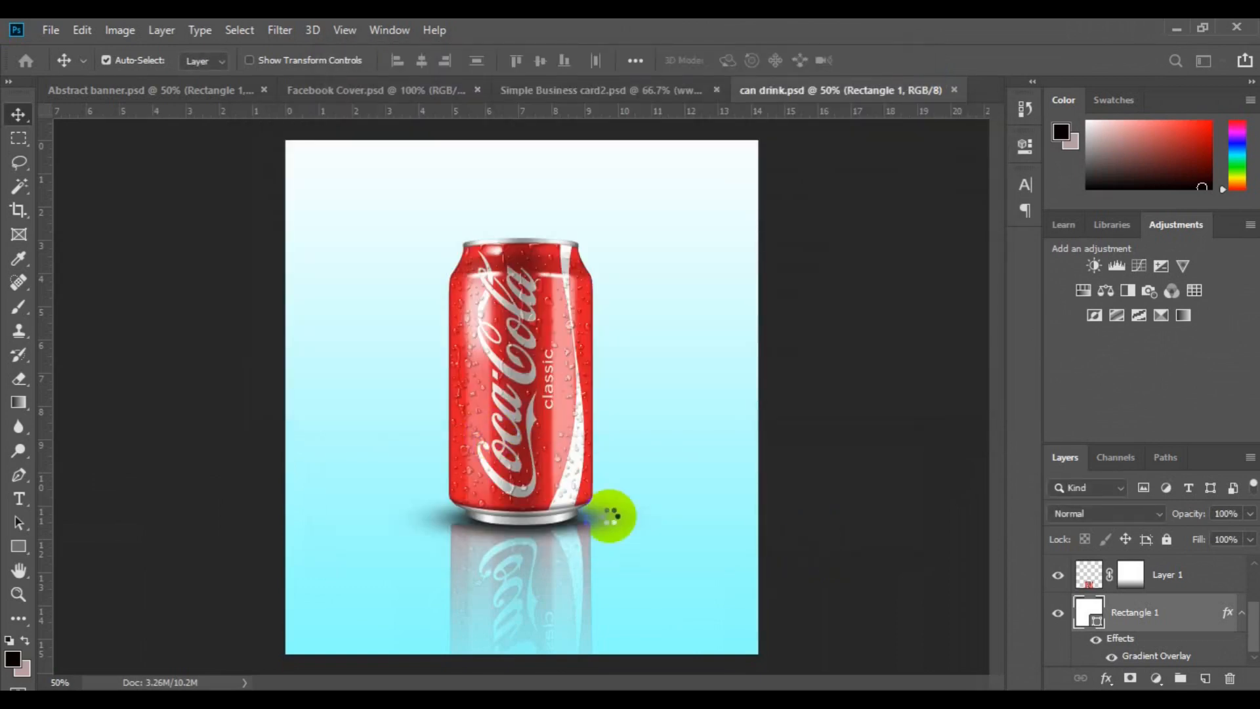